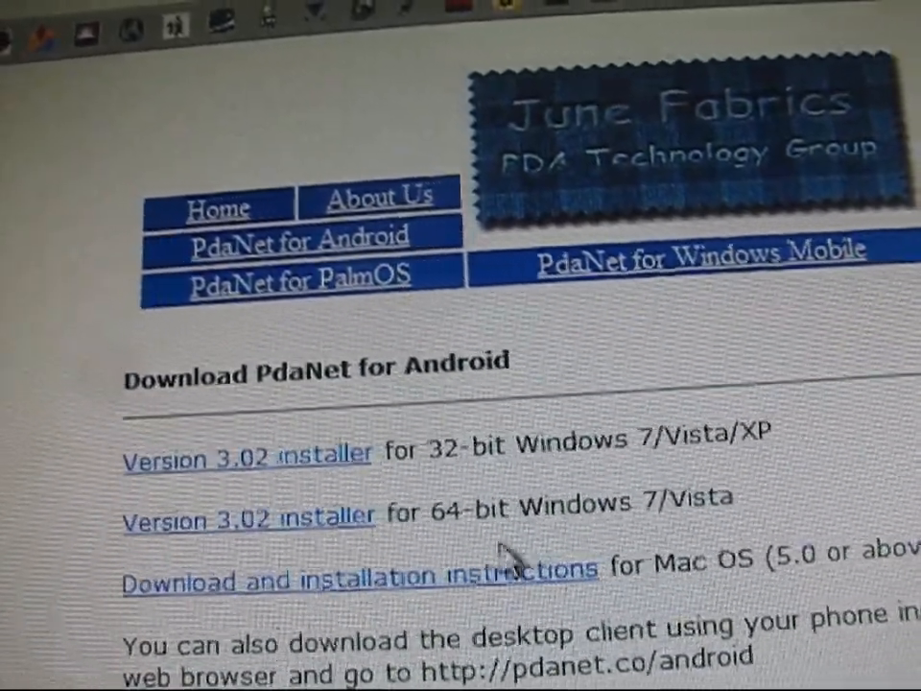
Step: Extract One-Click-Nexus-S-4G-2.0.zip with WinRAR to the desktop folder One-Click-Nexus-S-4G
scroll(down, 3)
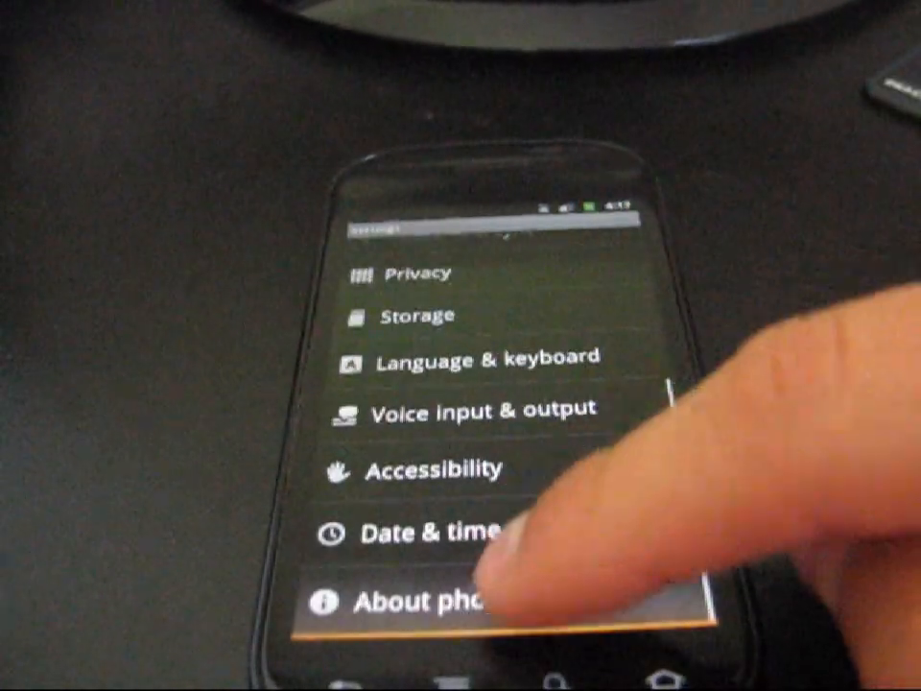
click(422, 602)
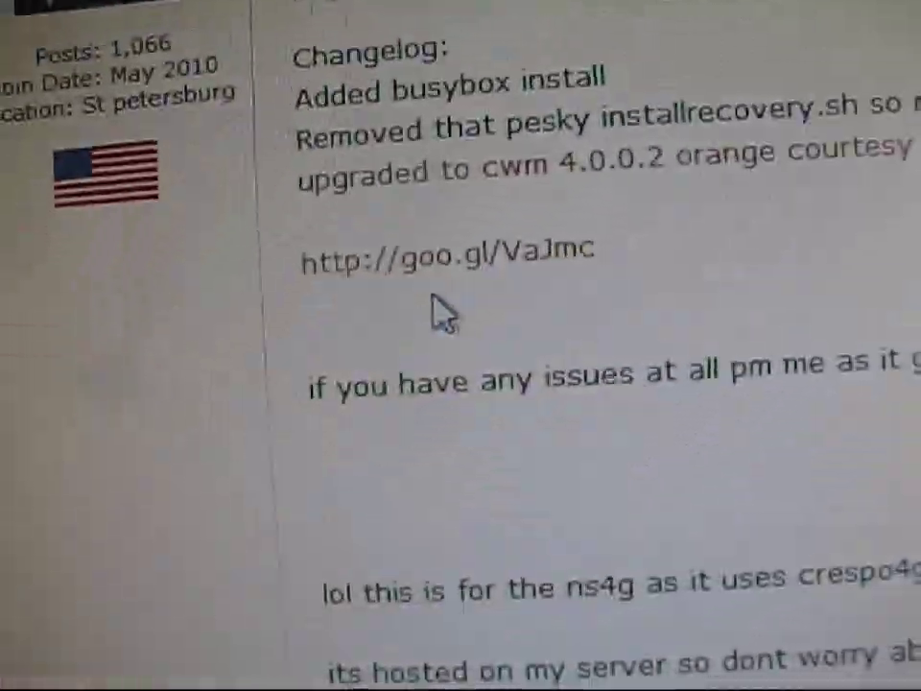
scroll(up, 3)
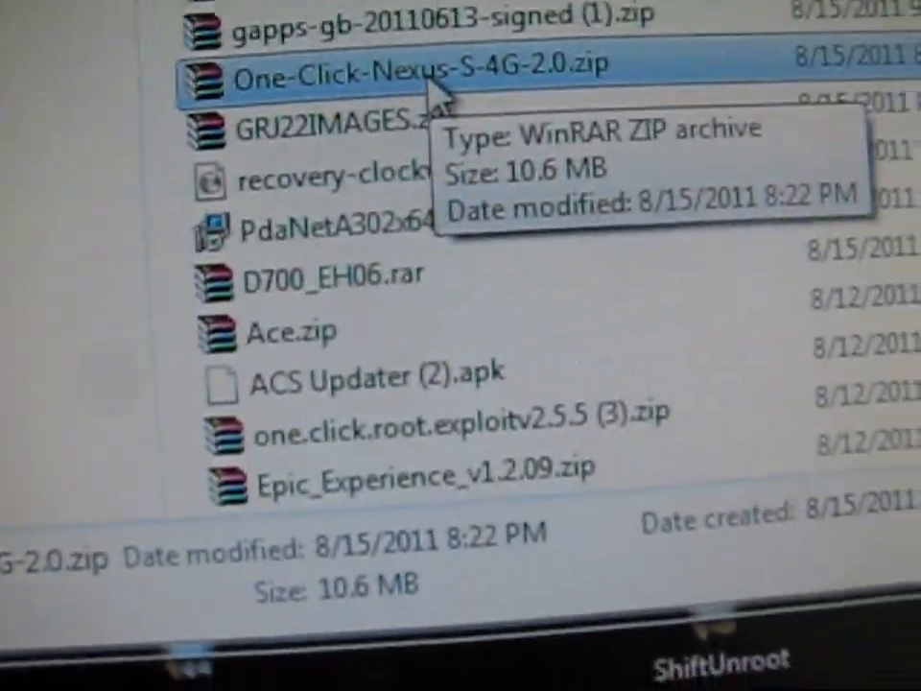
scroll(up, 3)
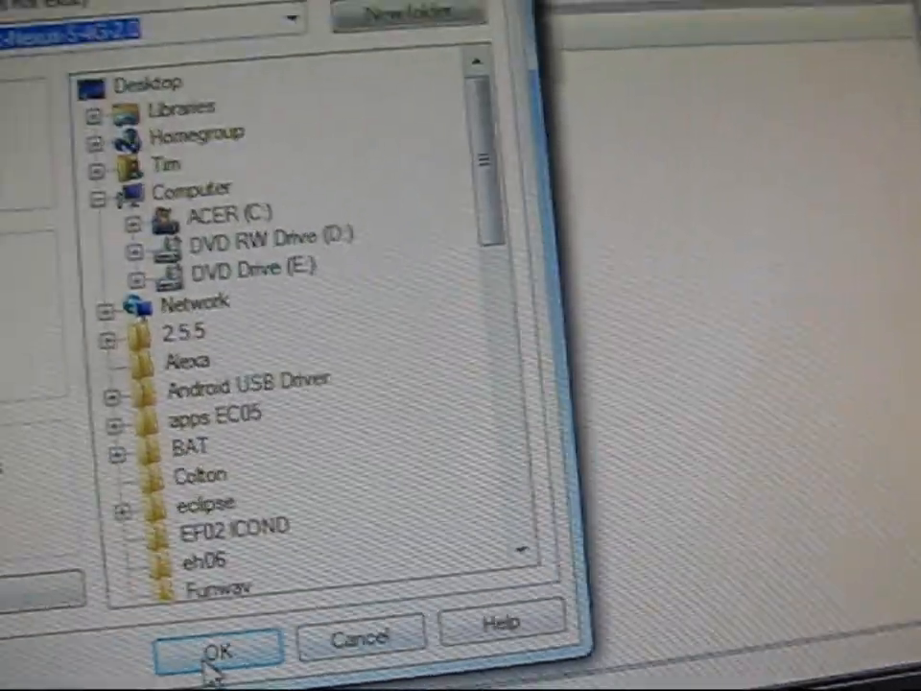
click(218, 648)
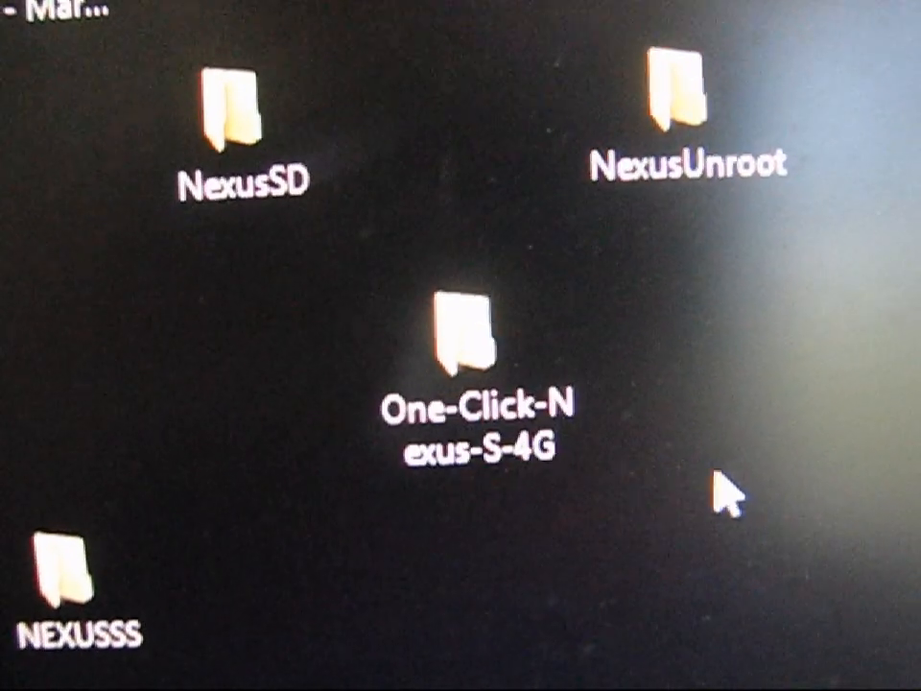
Step: Open the One-Click-Nexus-S-4G folder from the desktop
click(456, 384)
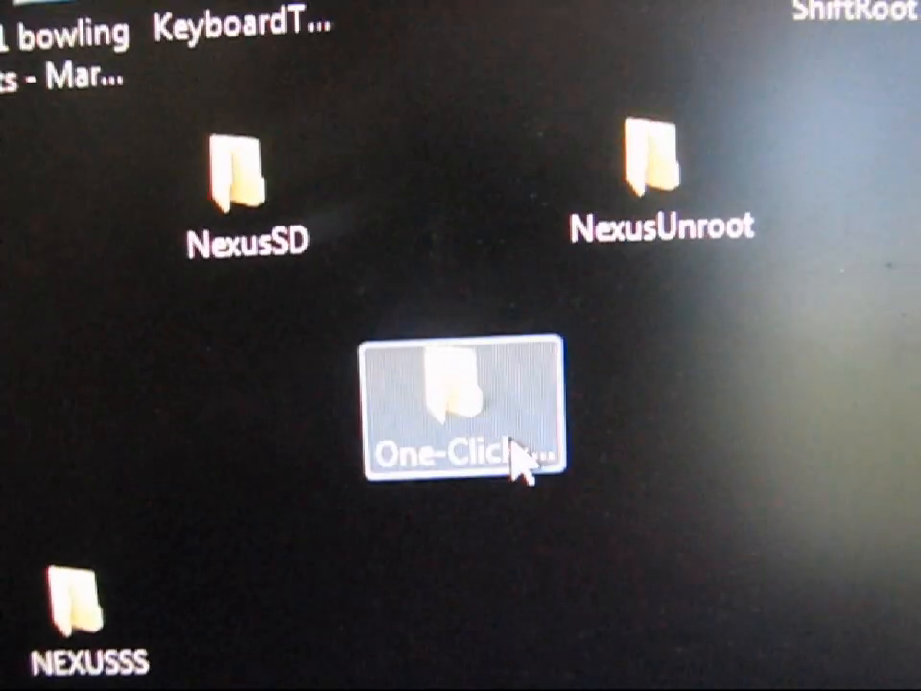
double_click(460, 403)
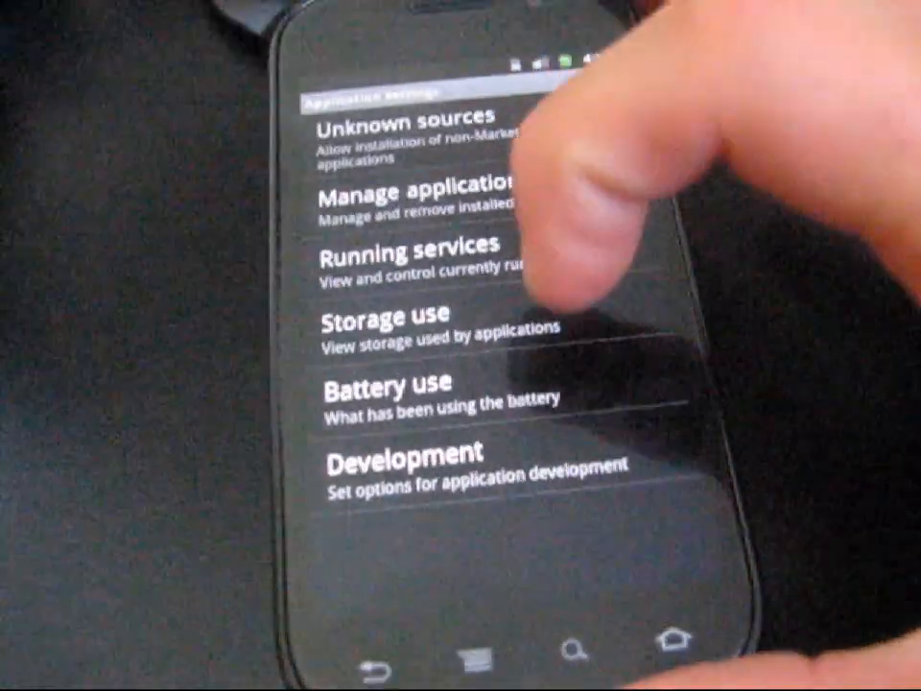
Step: Open Development under Settings > Applications to show the USB debugging option
click(417, 460)
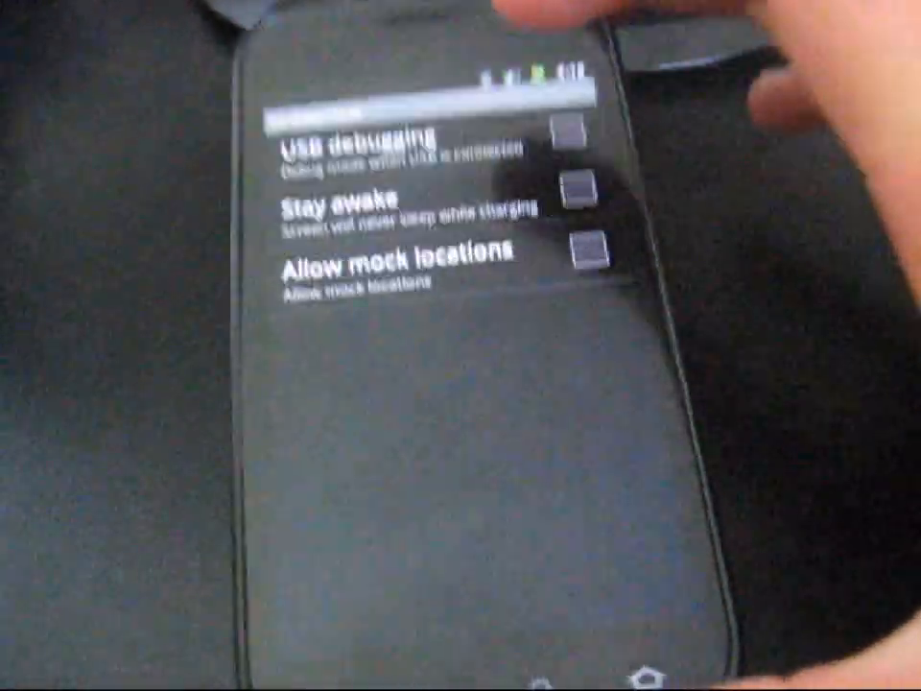